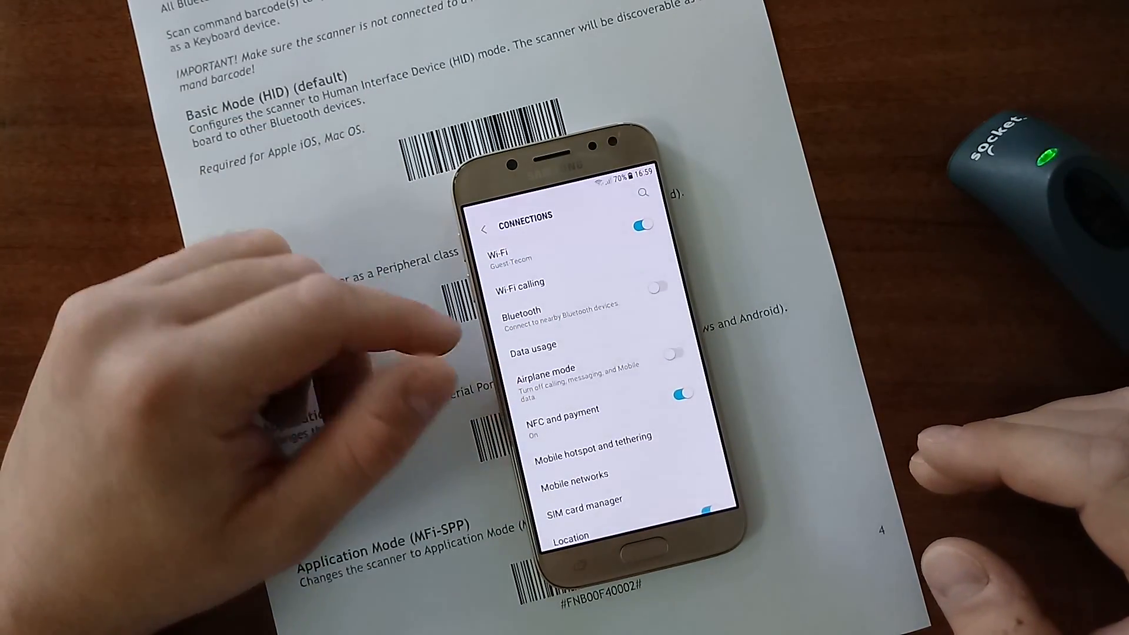
Switch Bluetooth on in the phone's Bluetooth settings.
left_click(520, 316)
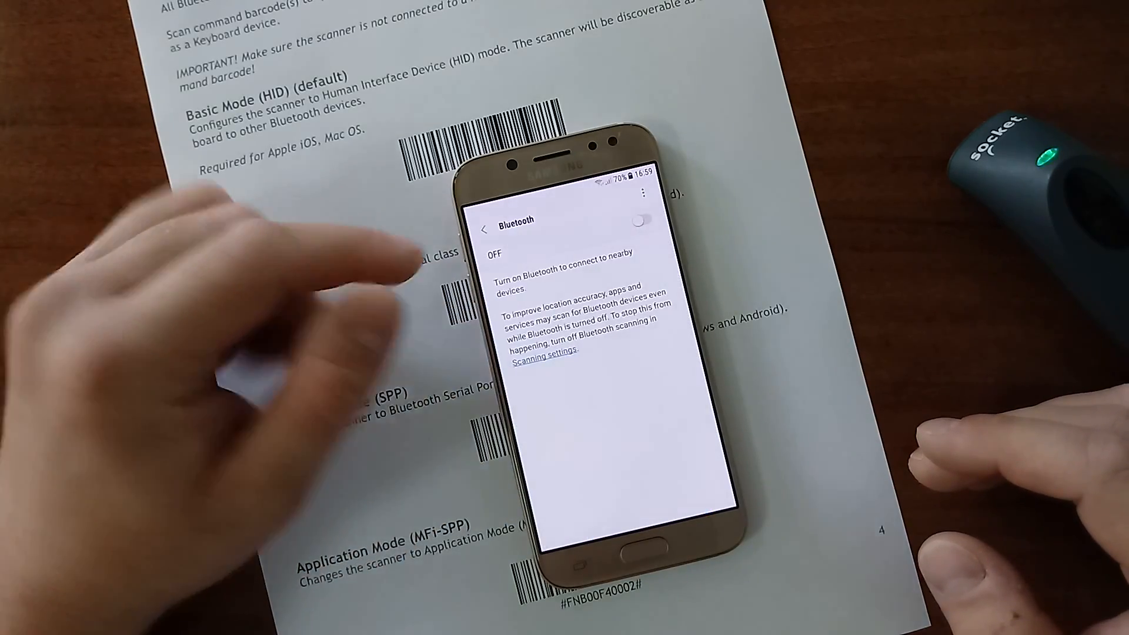
left_click(639, 221)
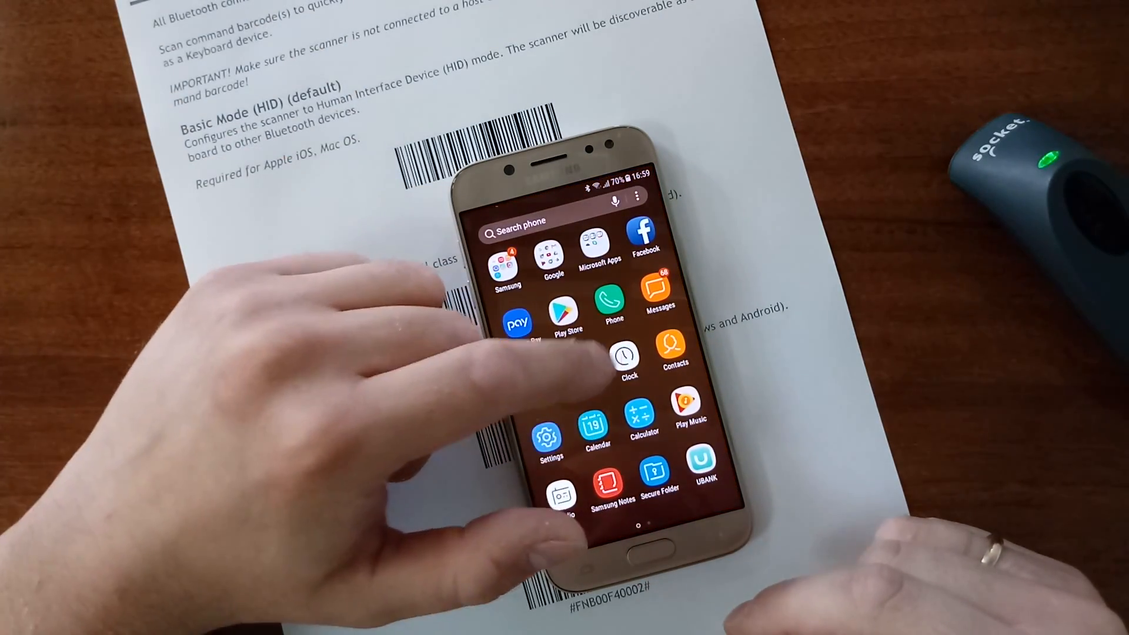
Go to Admin > Settings > Select scanner in HandyFox.
scroll("left", 3)
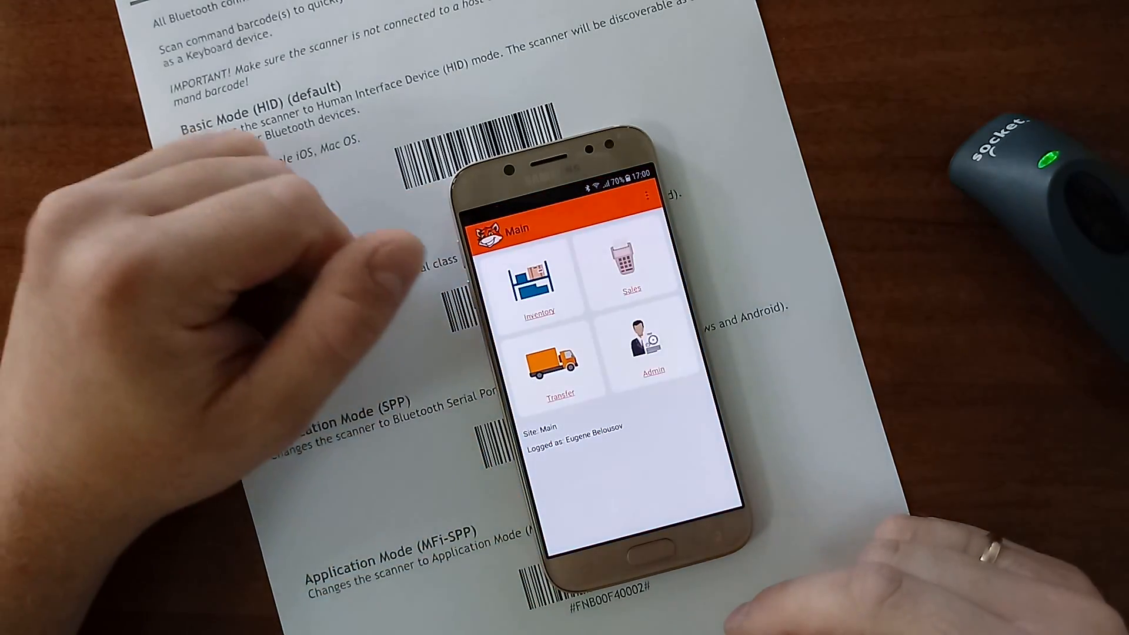
left_click(649, 349)
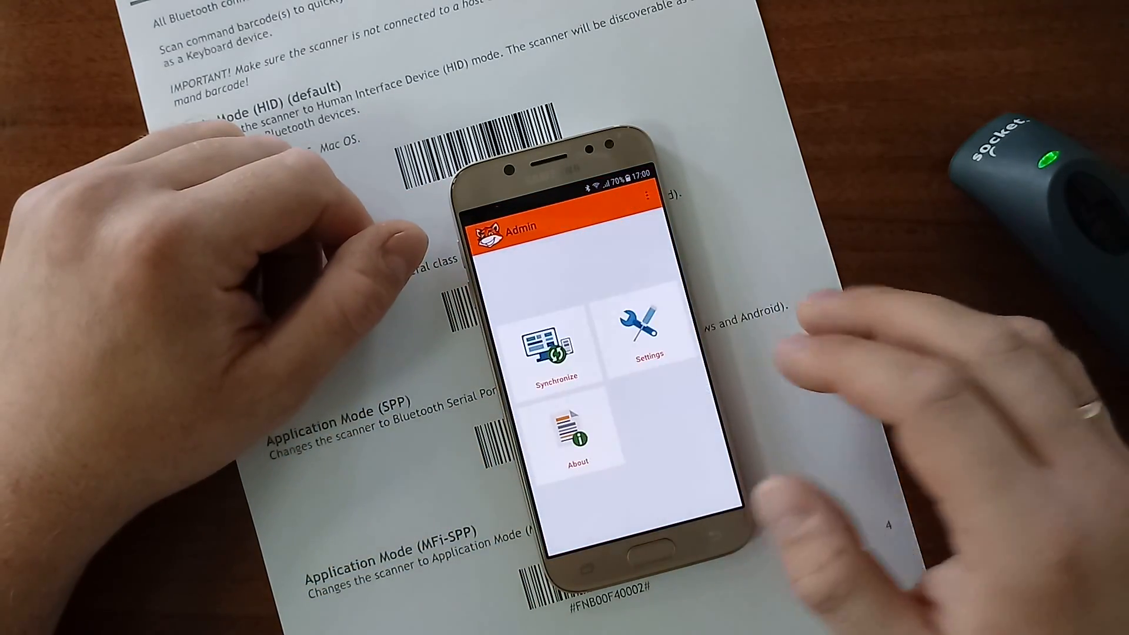
left_click(647, 331)
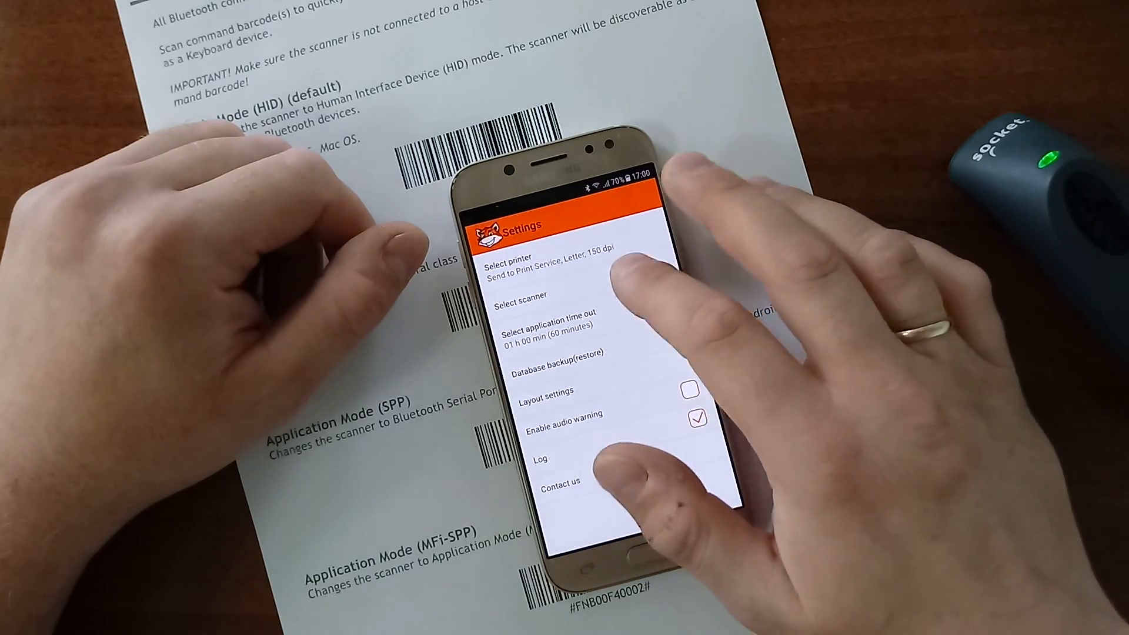
left_click(524, 295)
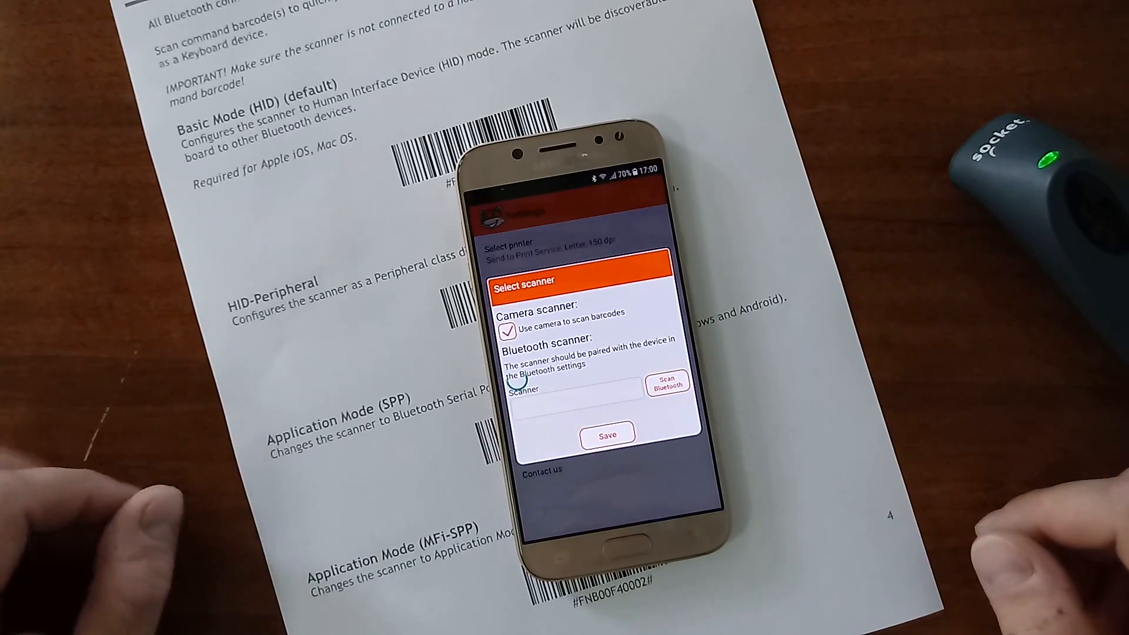
Scan for Bluetooth scanners and pick the paired Socket scanner.
left_click(668, 384)
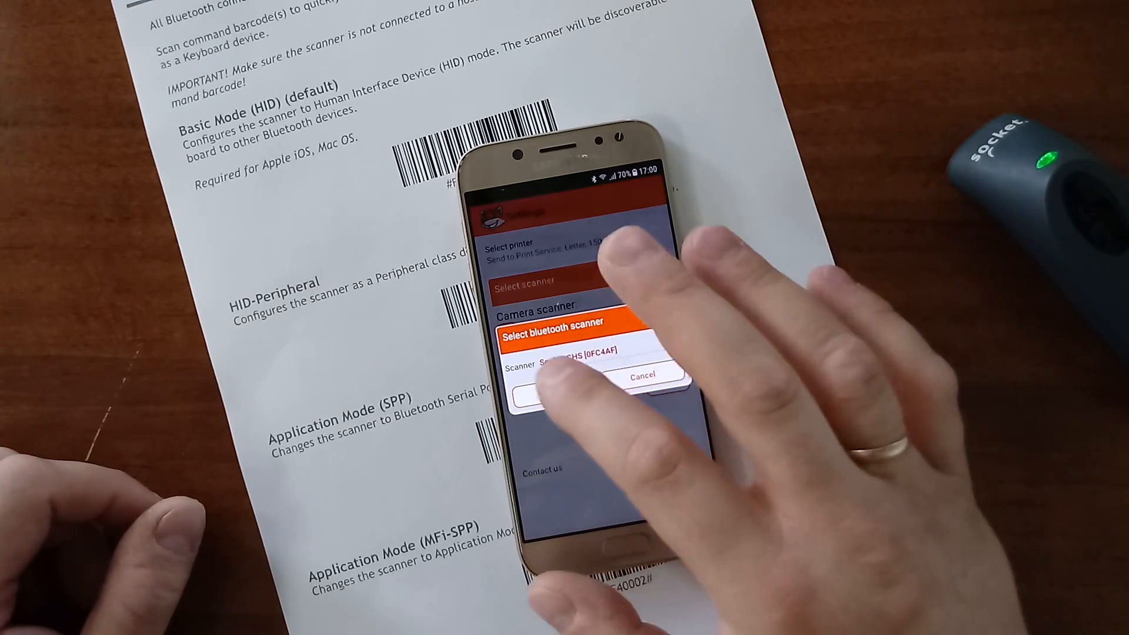
left_click(561, 367)
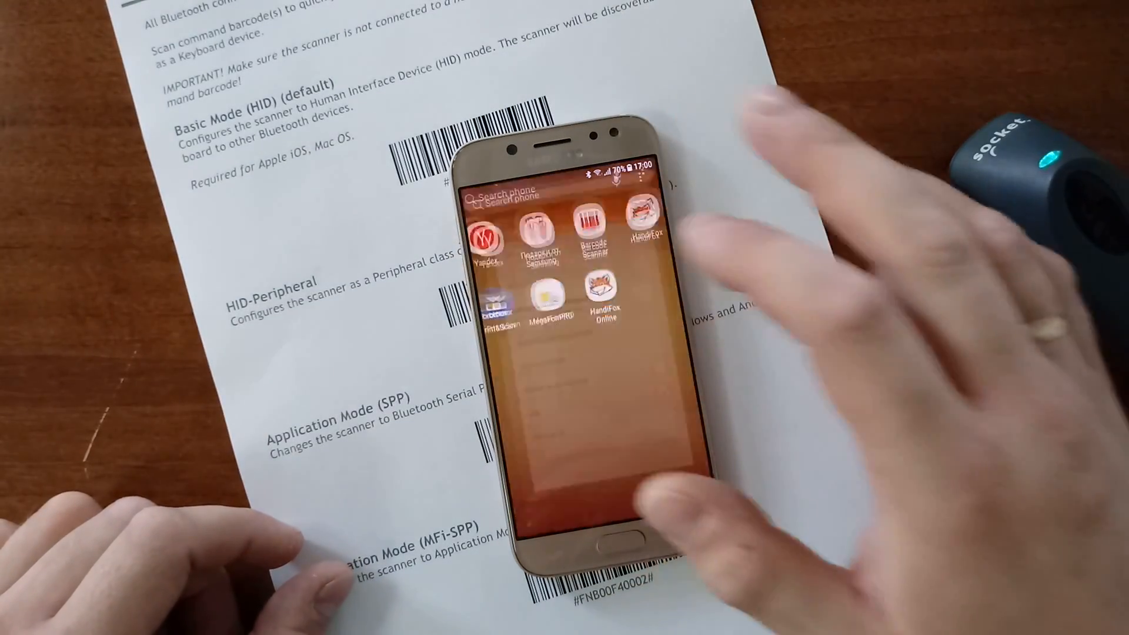
Relaunch HandyFox and go to Inventory > Inventory Count.
left_click(606, 295)
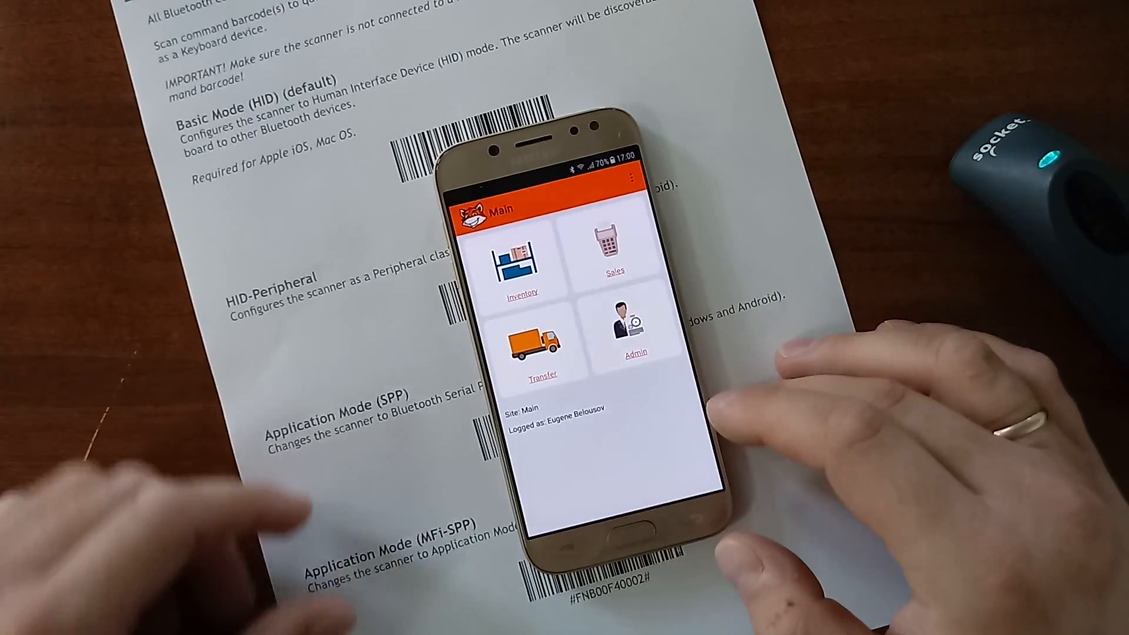
left_click(522, 266)
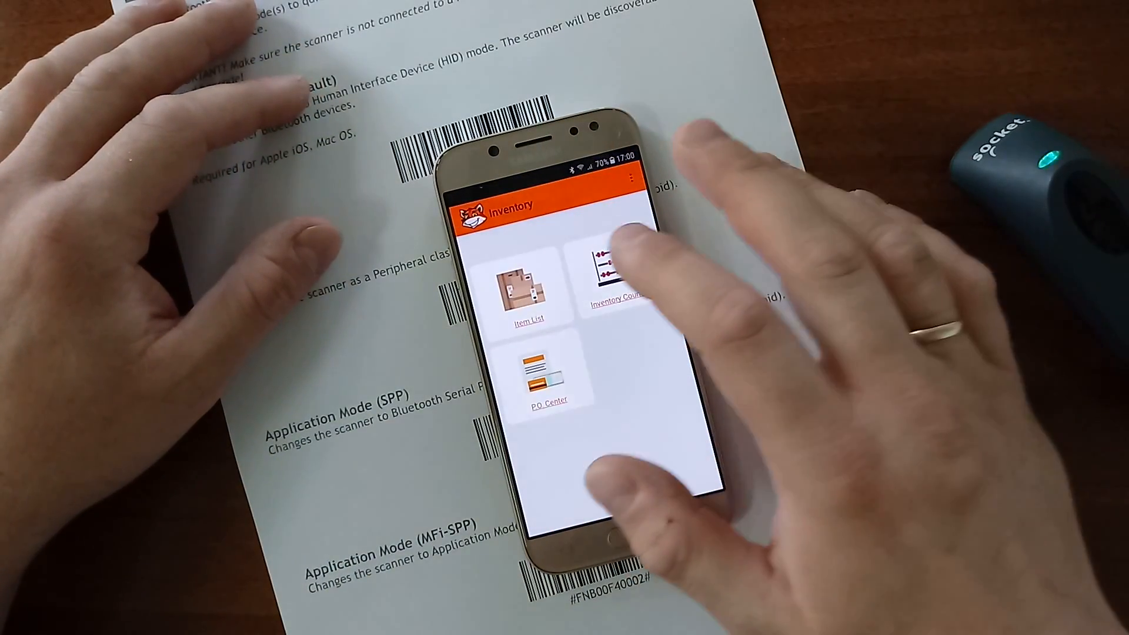
left_click(532, 288)
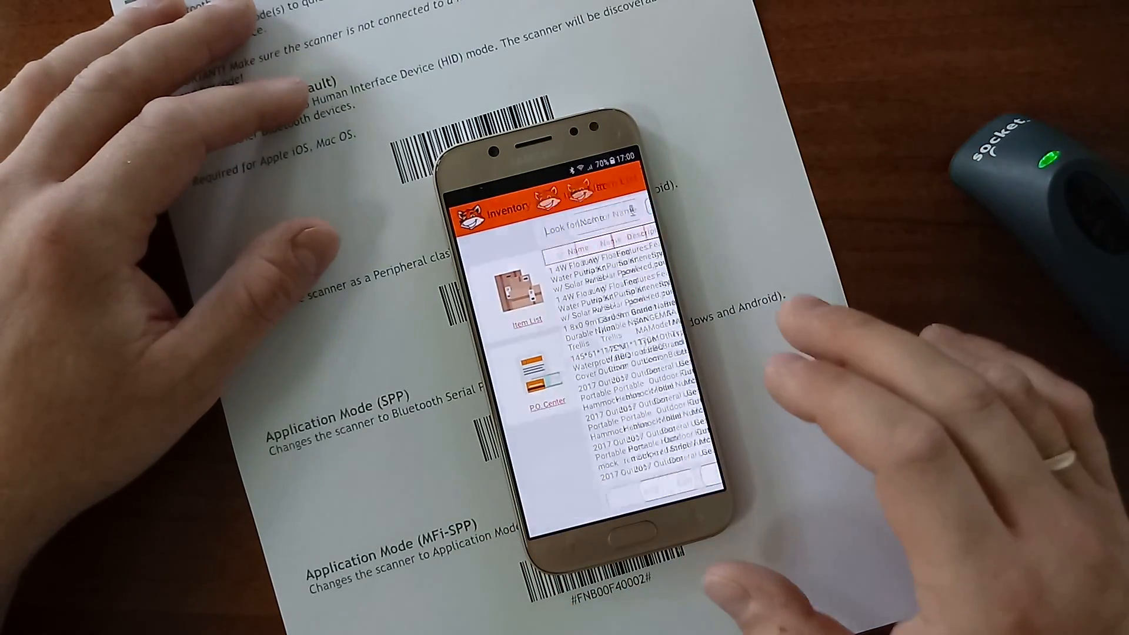